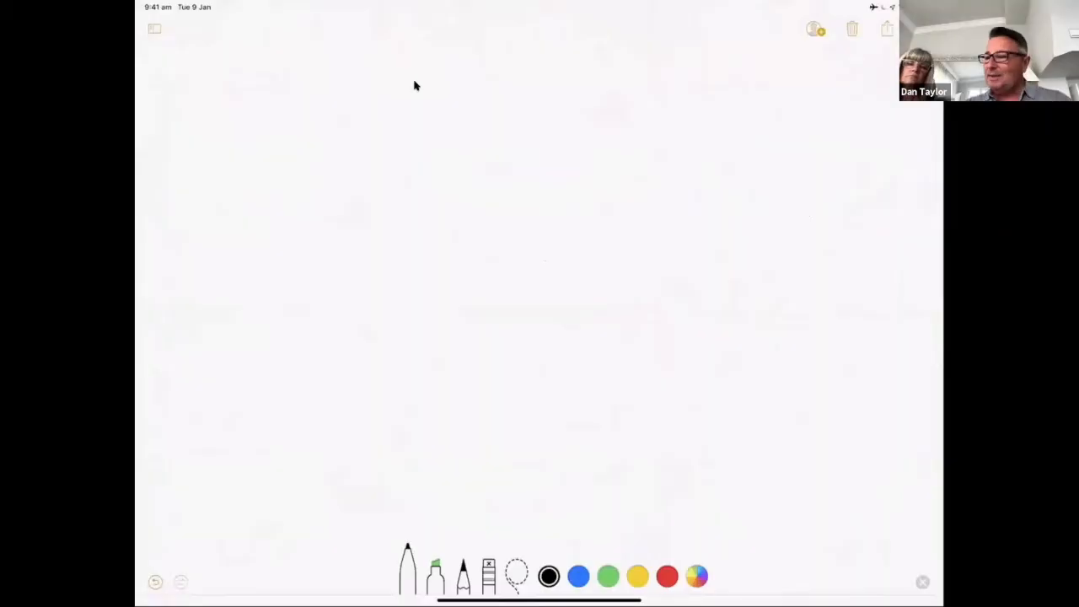
Draw a large circle at the top left of the blank note and start labelling it 'LT'
left_click(407, 573)
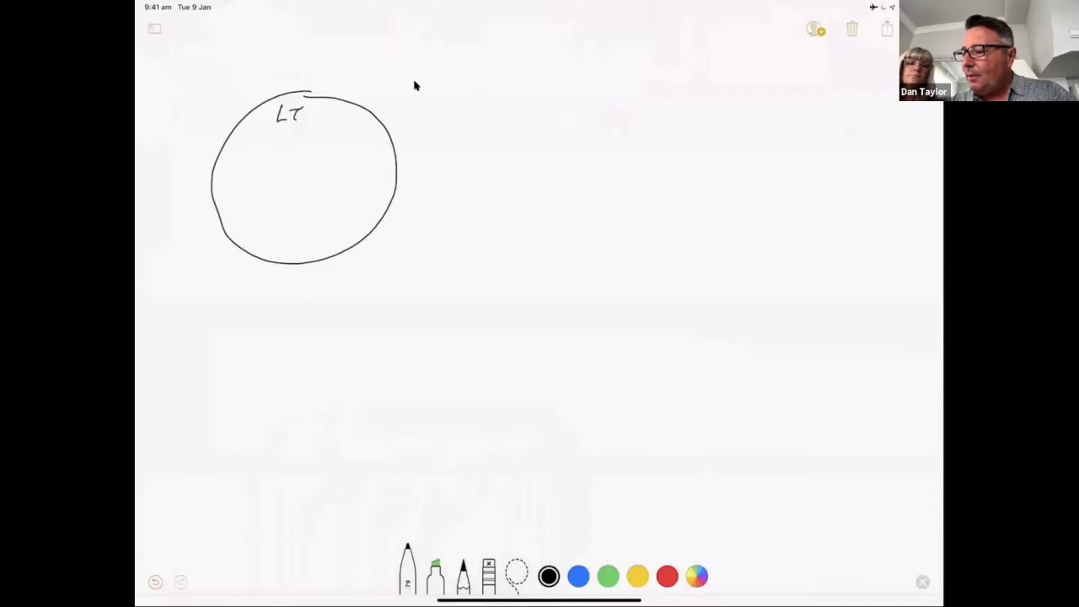
Write LTD, PROPERTY, NO VAT and NOT OPTED TO TAX, then draw the ASSETS circle listing CAFE
left_click_drag(299, 109, 316, 131)
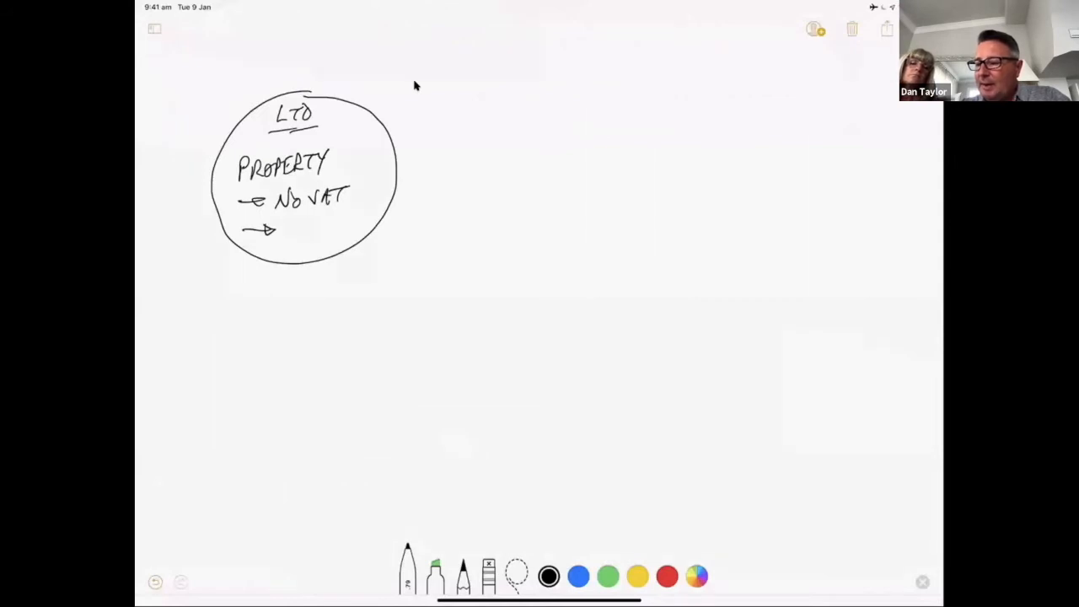
left_click_drag(282, 227, 308, 228)
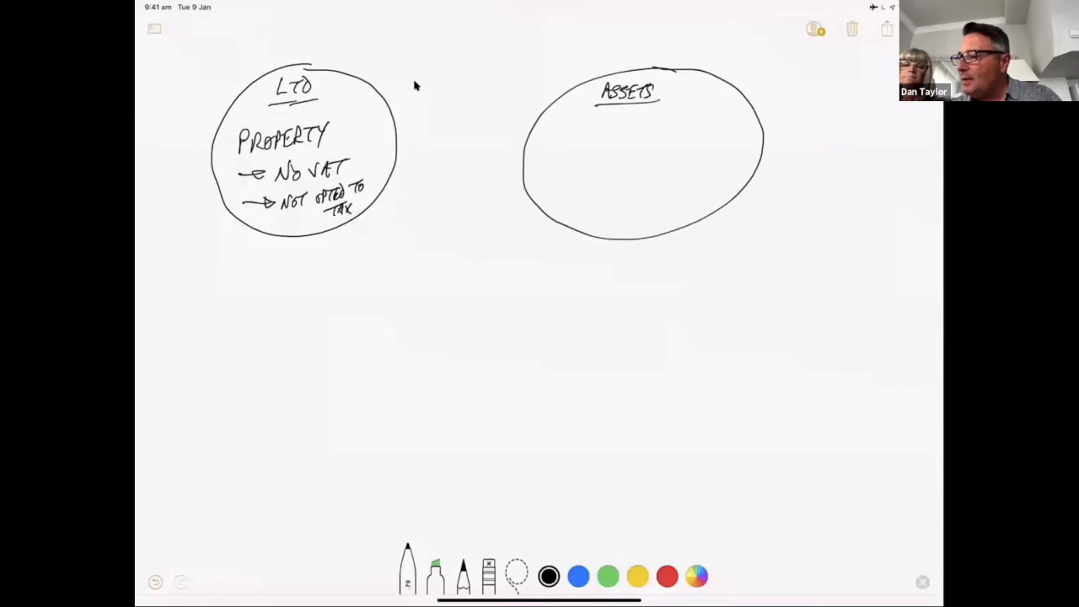
left_click_drag(540, 128, 573, 127)
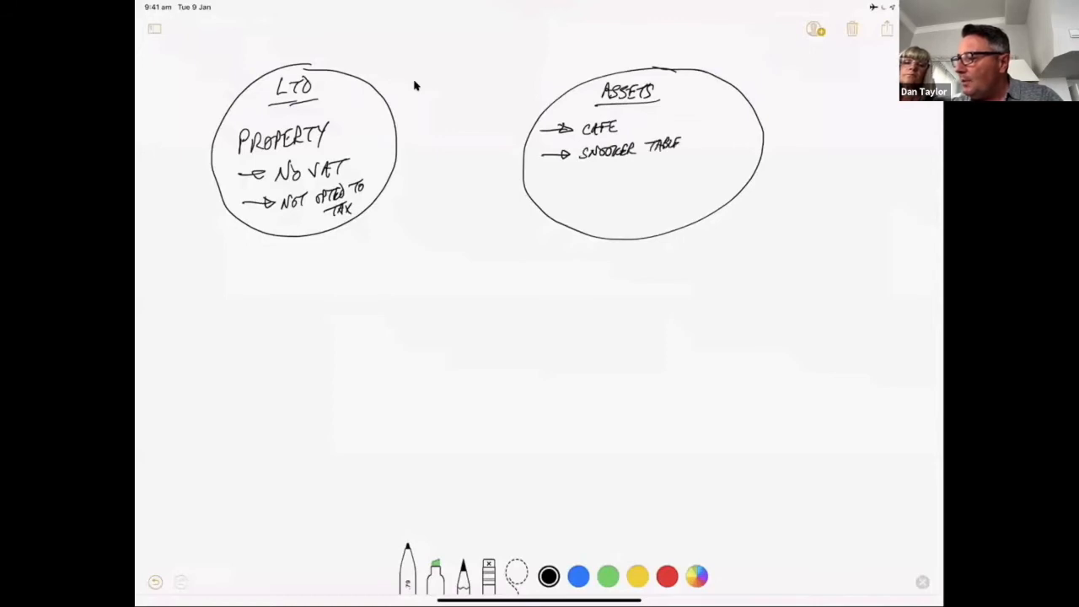
Add arrowed SNOOKER TABLES, POOL TABLES and GAMING MACHINES items below CAFE in ASSETS
left_click_drag(552, 177, 586, 177)
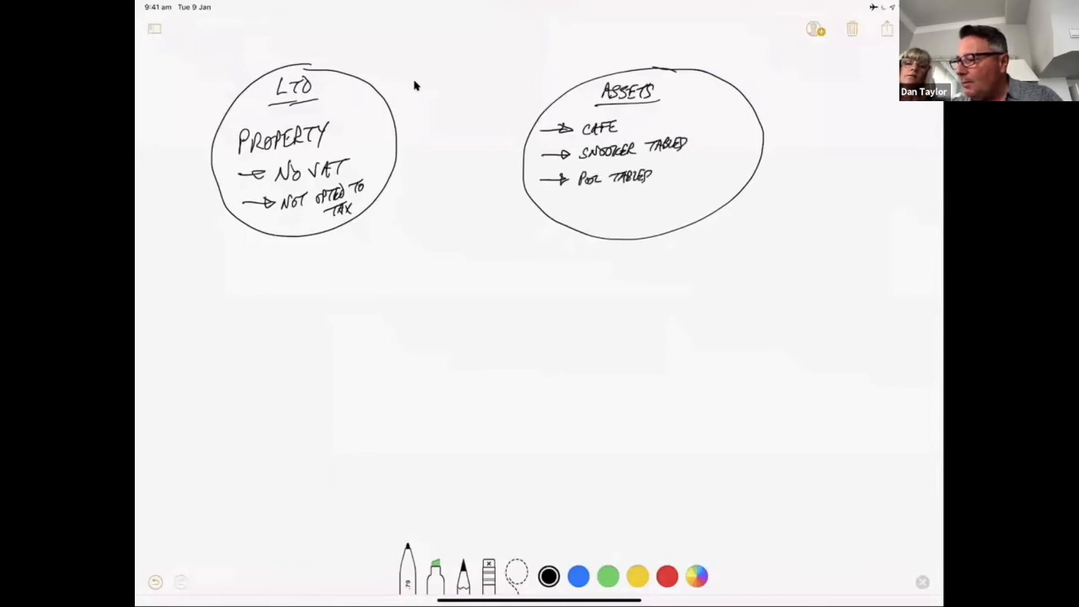
left_click_drag(544, 205, 573, 205)
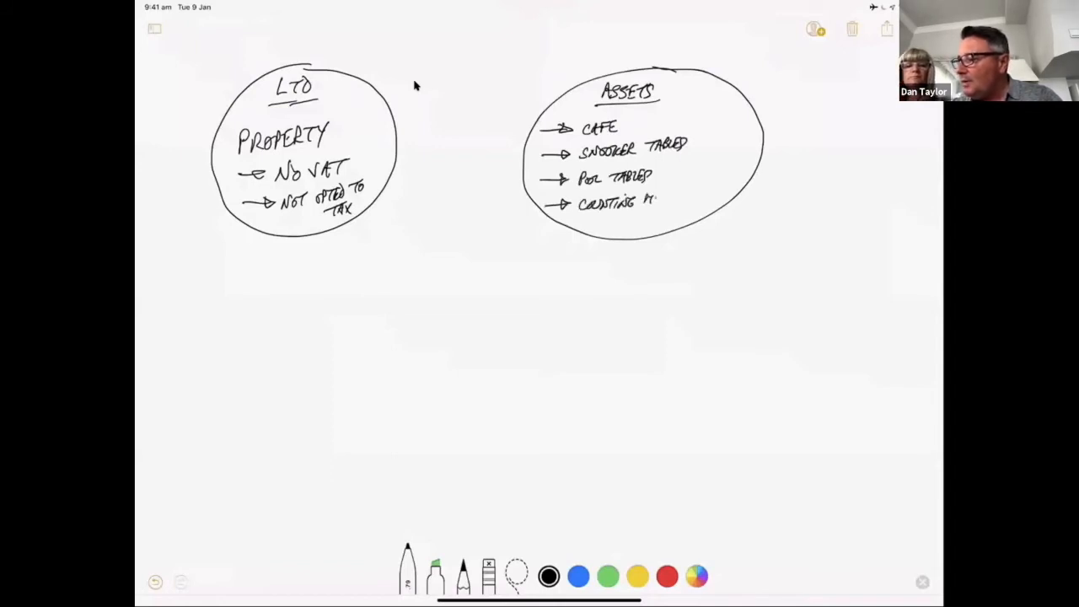
type("MACHINY")
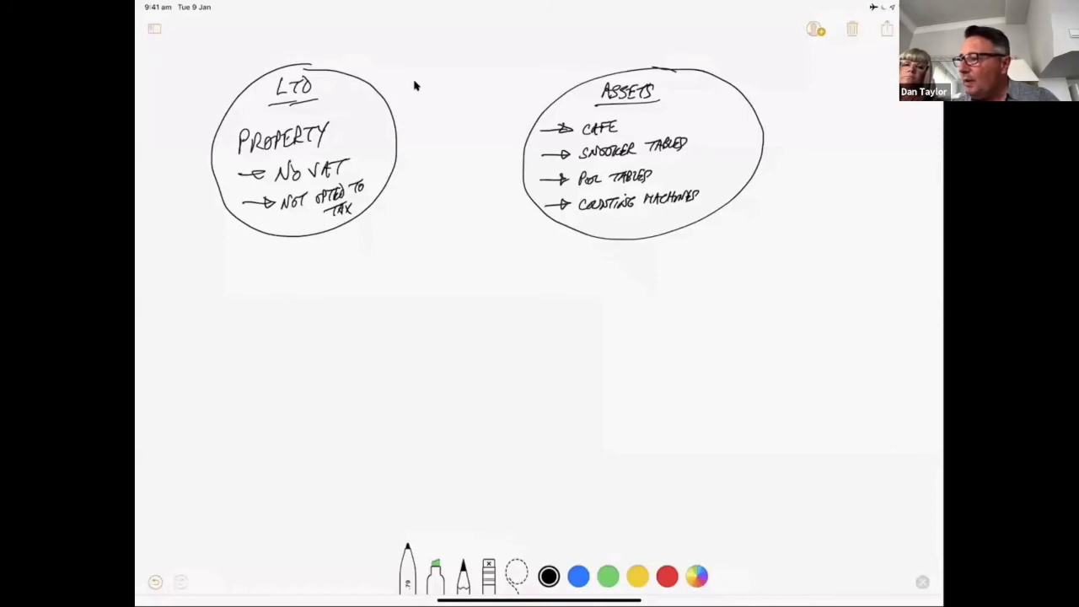
Write ASSET LIST with SERIAL, MAKE, MODEL, SUPPLIER beside ASSETS and draw a lower-middle circle
left_click_drag(780, 118, 797, 113)
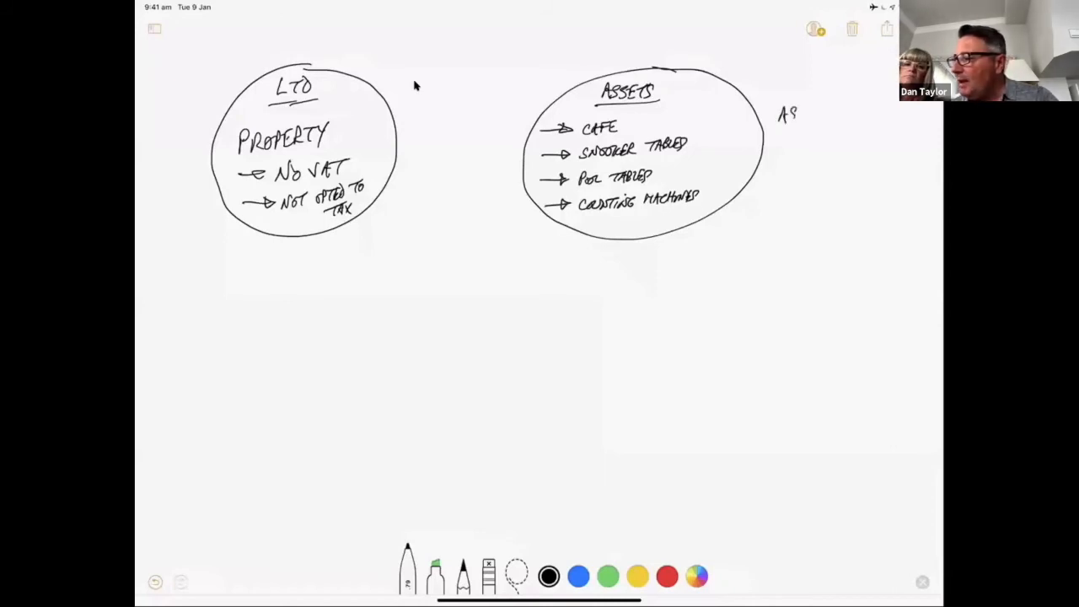
type("ASSET LIST")
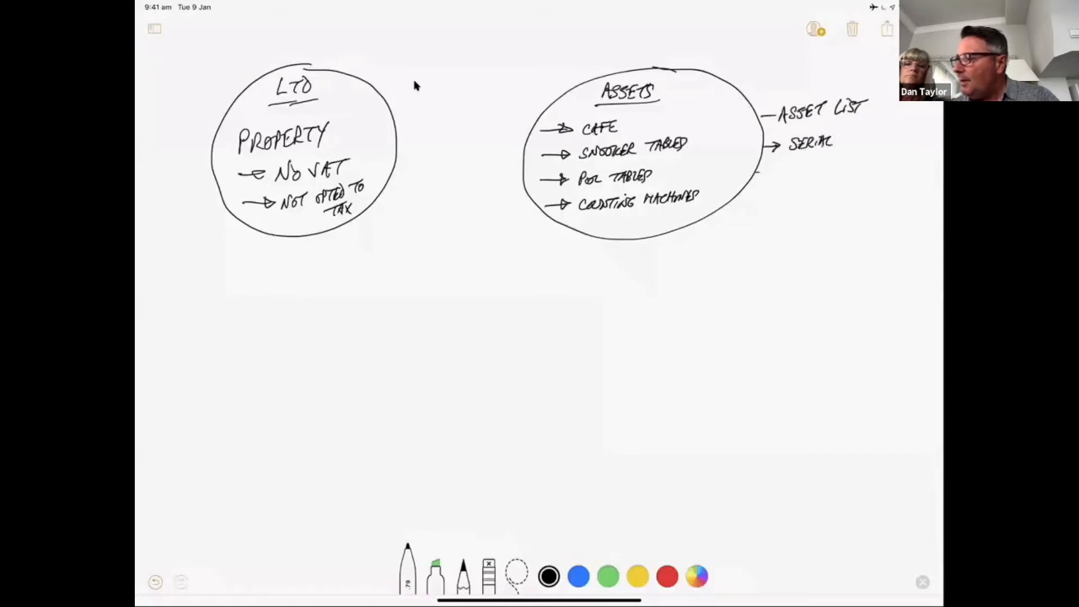
left_click_drag(763, 173, 801, 169)
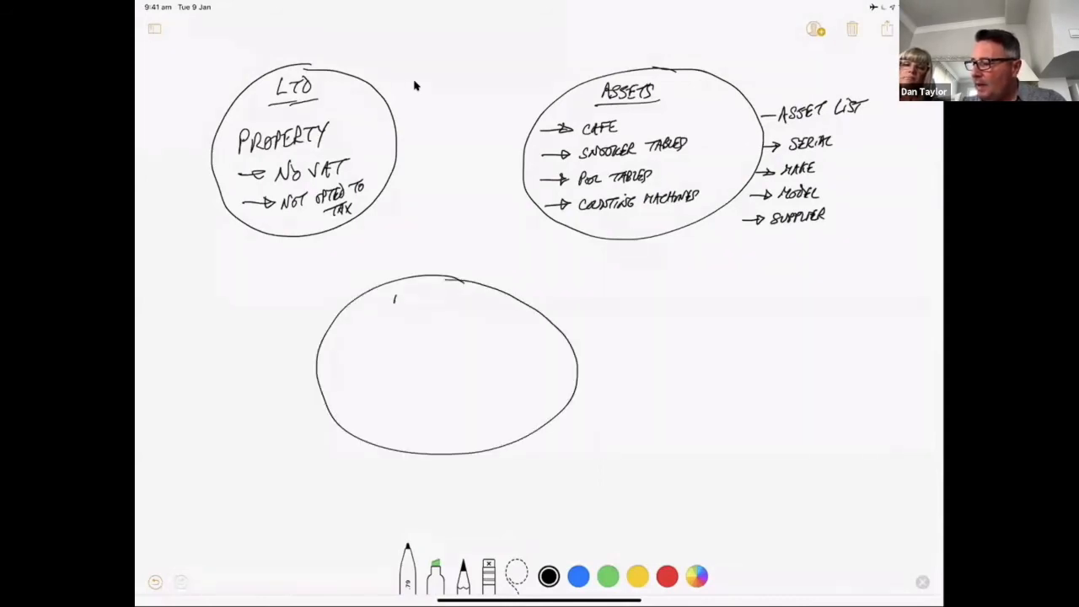
Write TENANT ASSET CO in the lower circle and draw LEASE and RENT arrows to LTD and ASSETS
type("TEND")
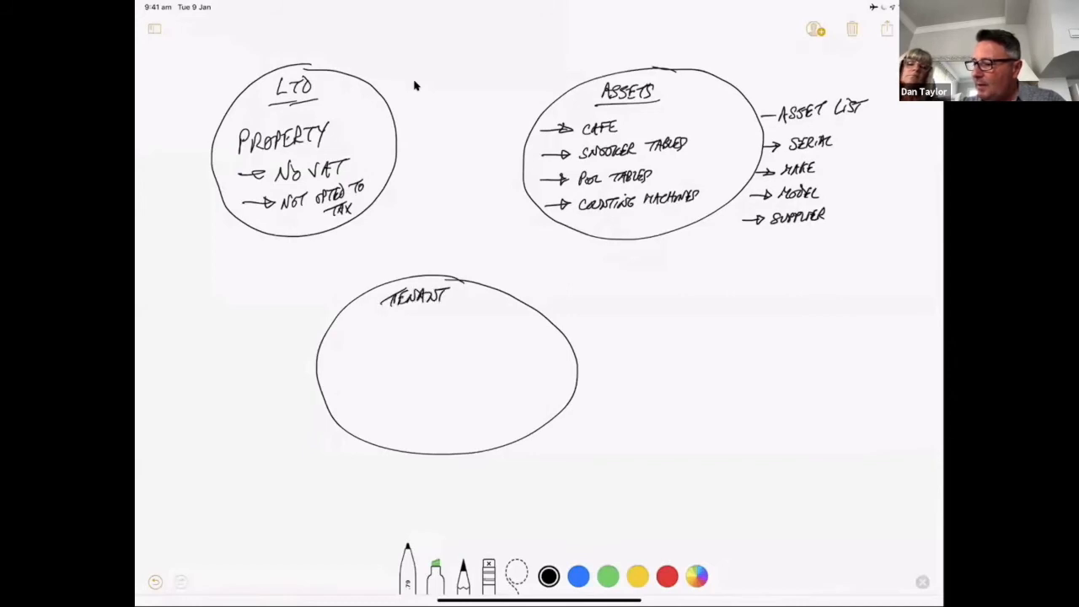
type("ASSET CO")
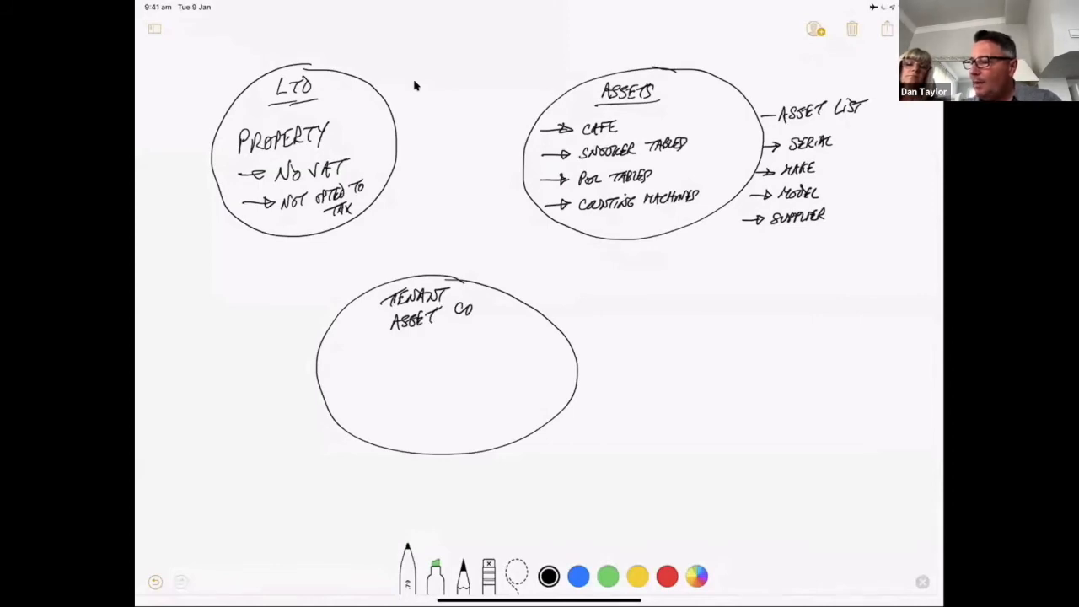
left_click_drag(329, 236, 352, 291)
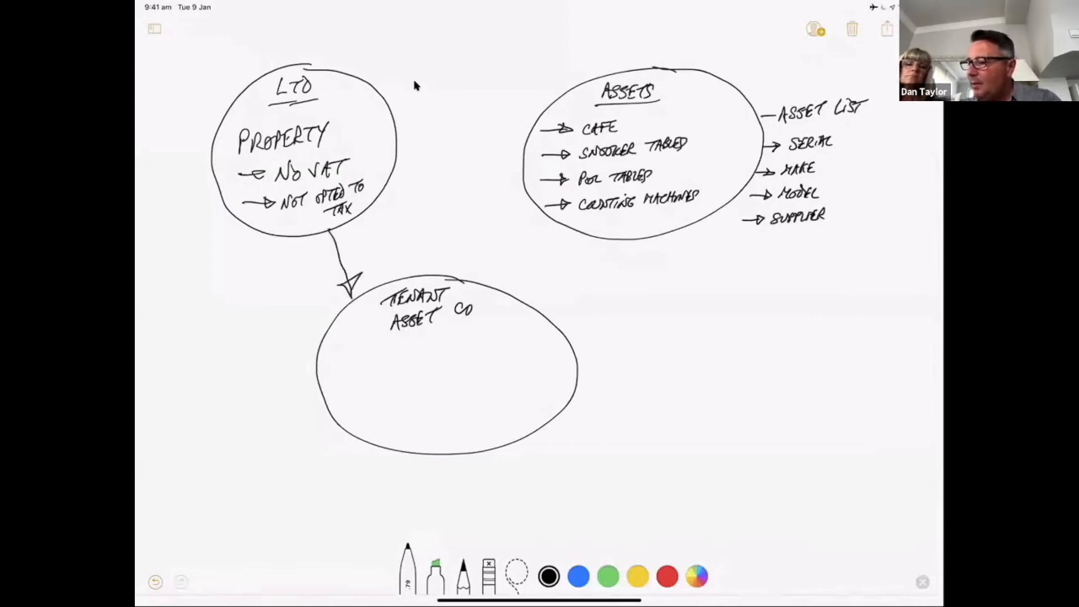
left_click_drag(354, 210, 388, 261)
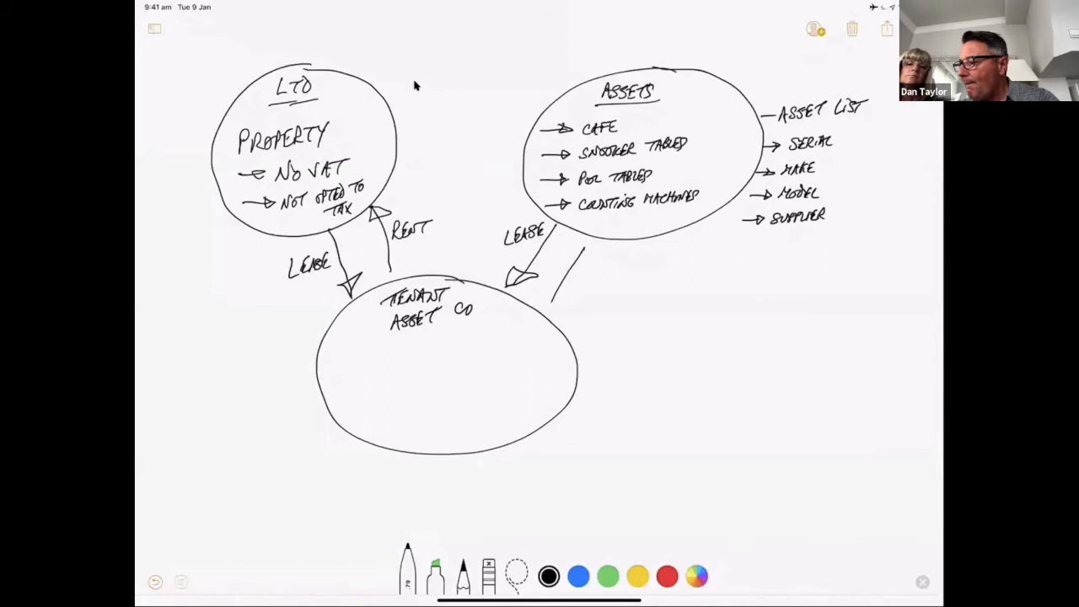
left_click_drag(552, 291, 577, 257)
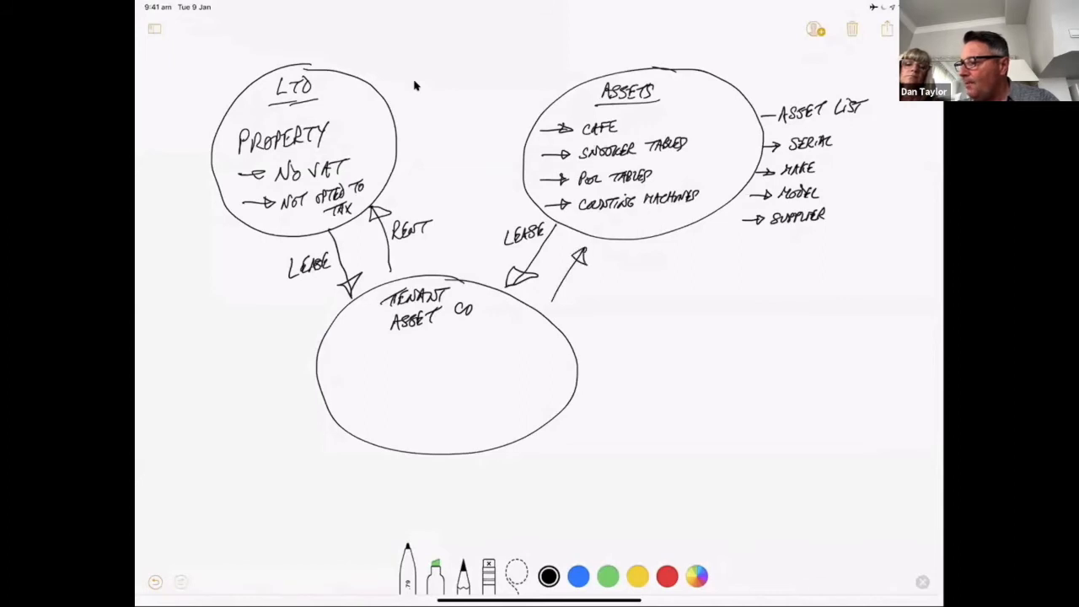
type("REC")
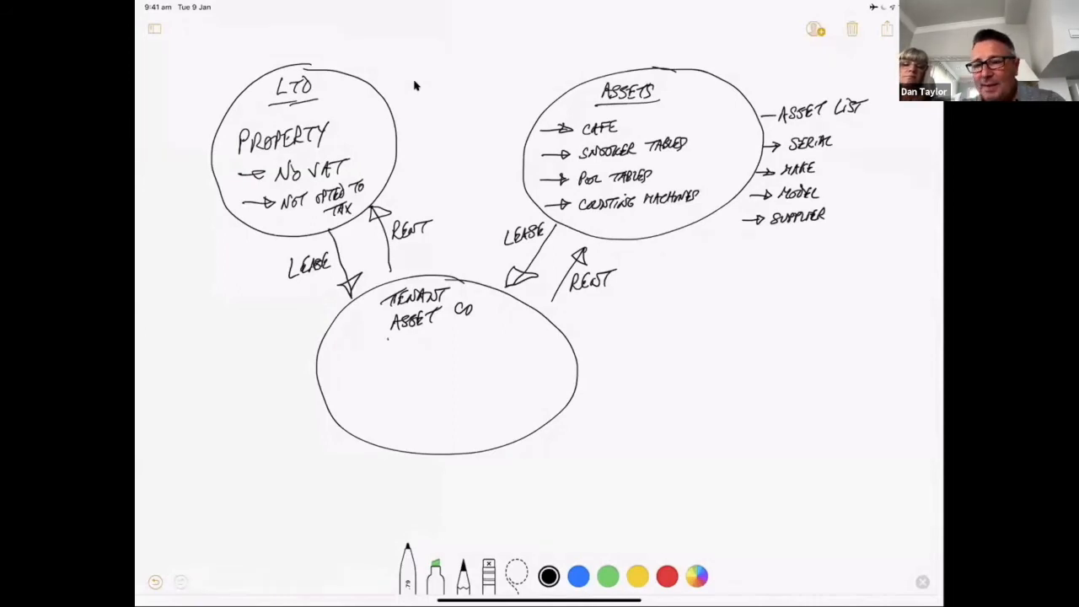
Underline TENANT ASSET CO, list LEASE x 2 and GAMING LICENSE, and add a TENANT TRADING circle
left_click_drag(387, 336, 476, 328)
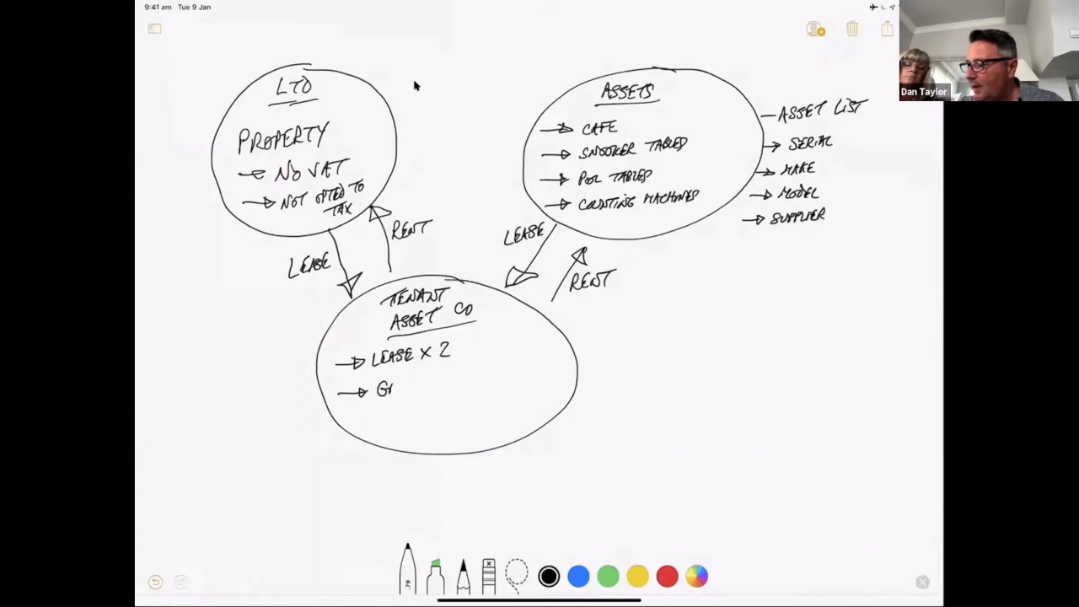
type("GAMING LICENSE")
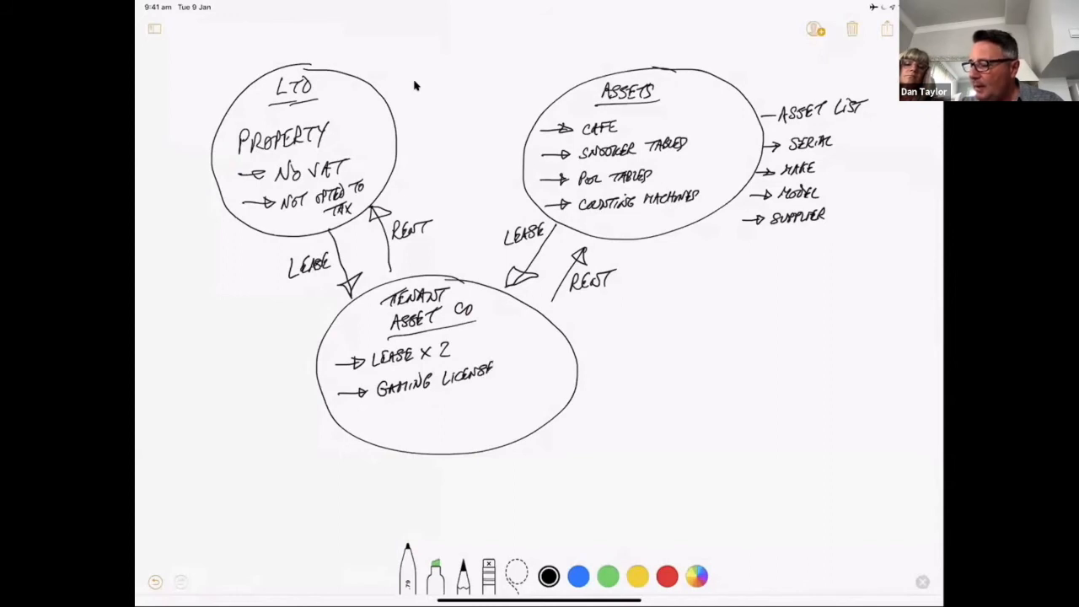
left_click_drag(346, 420, 379, 420)
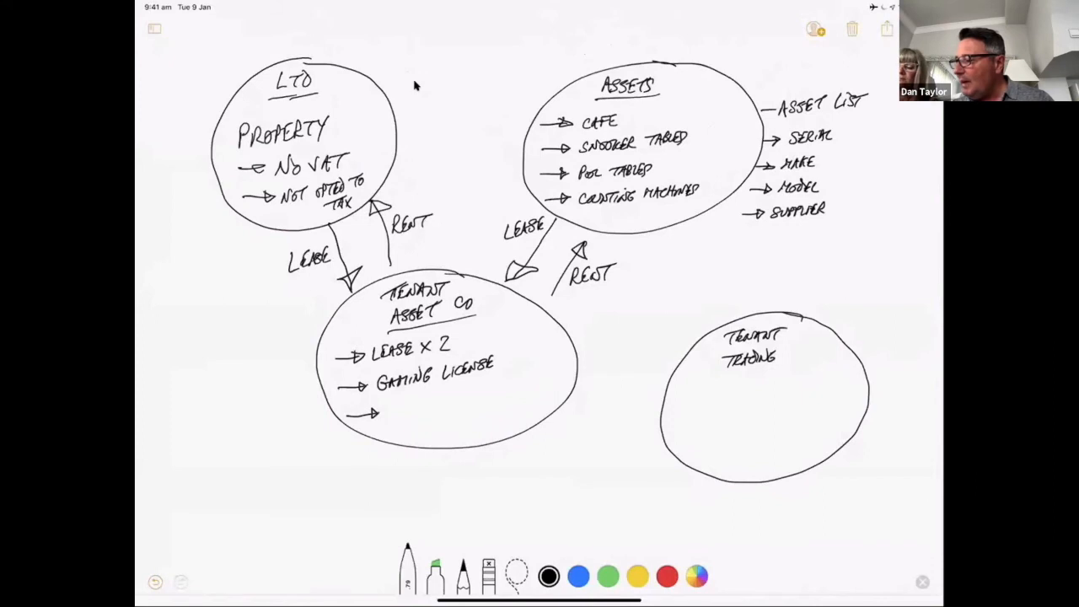
Underline TENANT TRADING, list STAFF, CUSTOMERS, TRADE, and draw an arrow to it from TENANT ASSET CO
left_click_drag(719, 373, 777, 366)
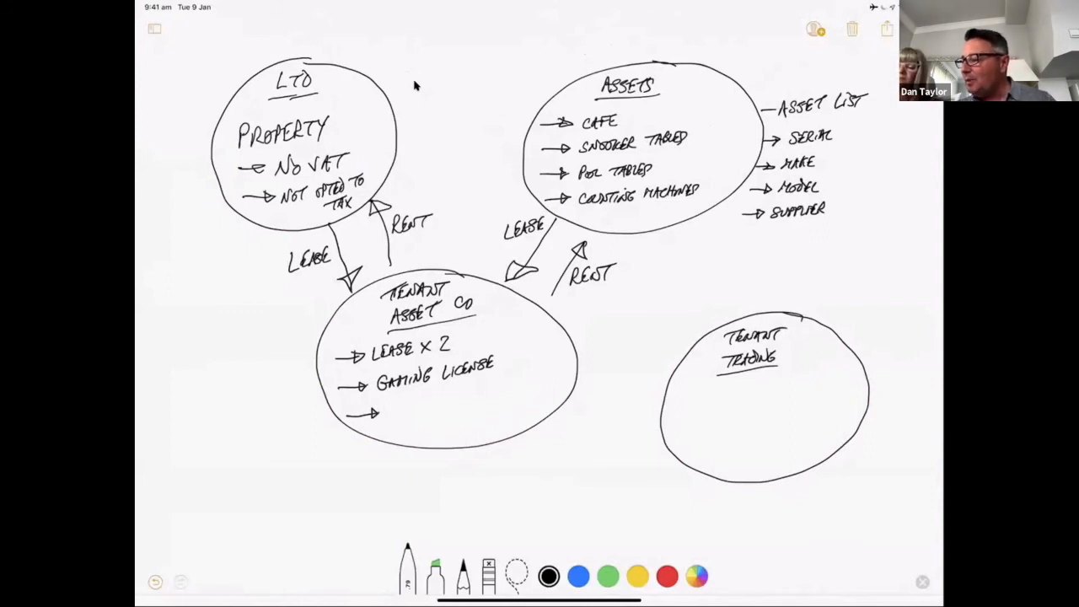
left_click_drag(674, 398, 699, 396)
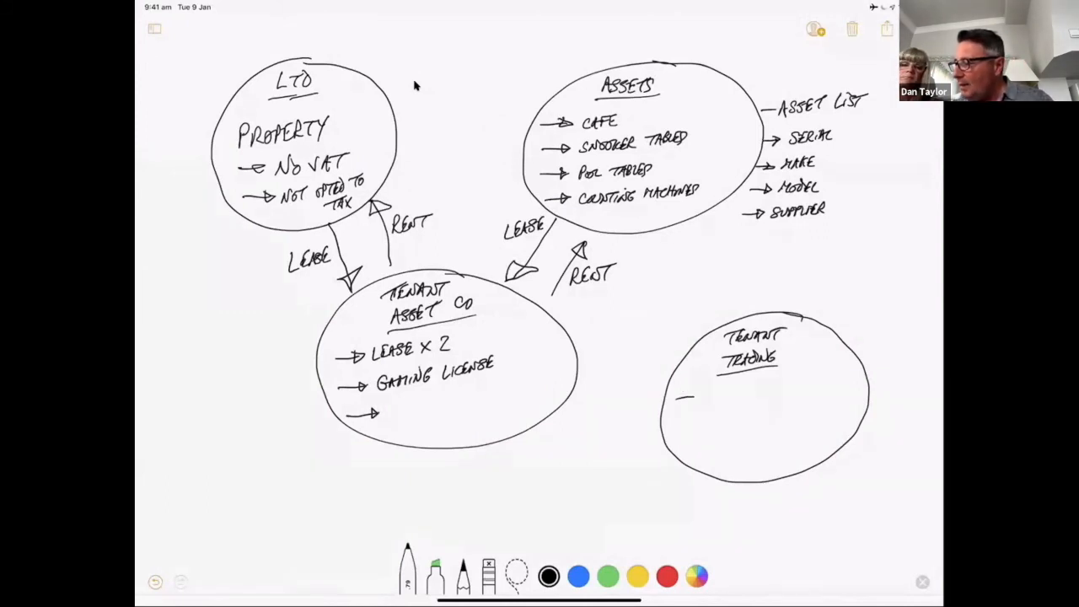
type("STAFF")
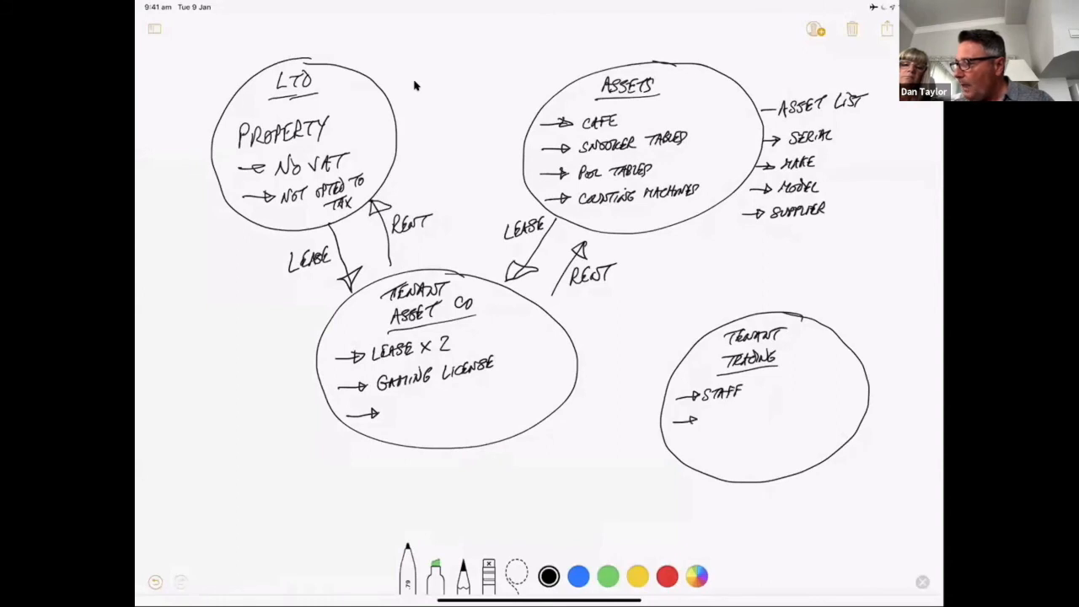
type("CUSTOMERS")
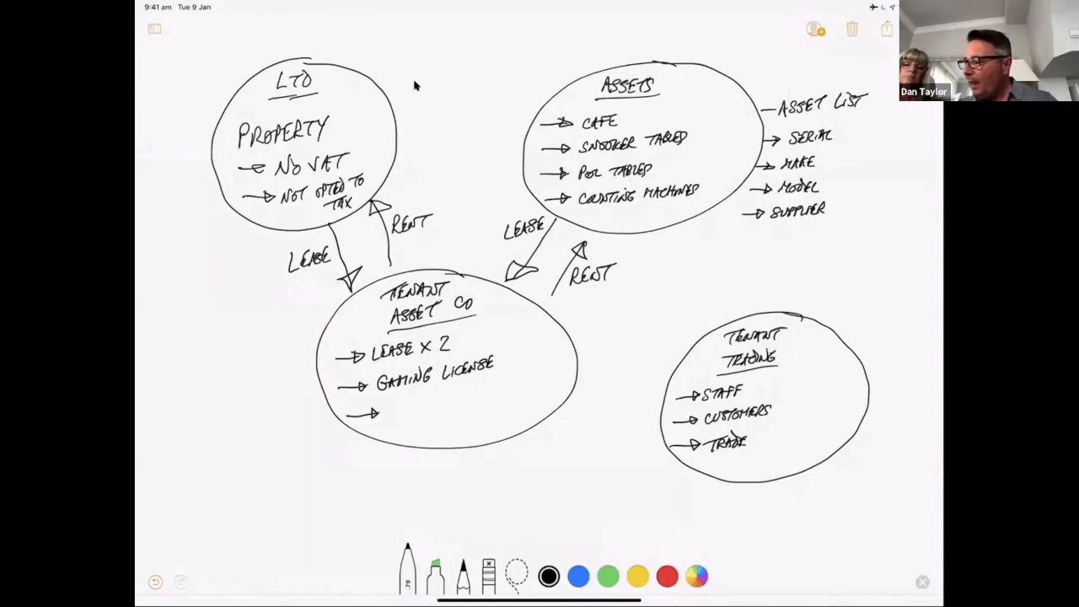
left_click_drag(578, 388, 653, 392)
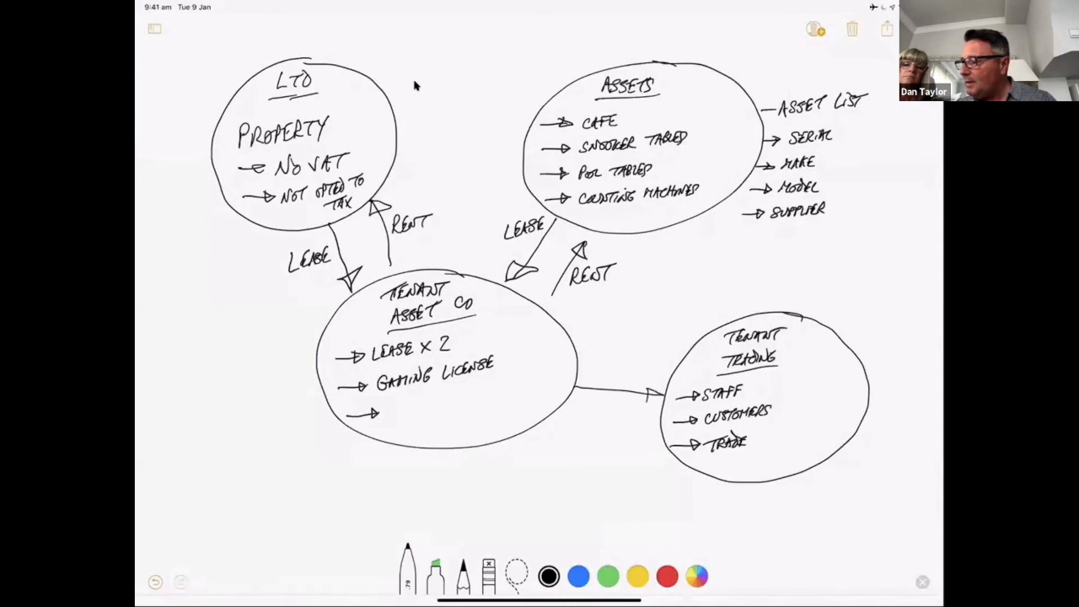